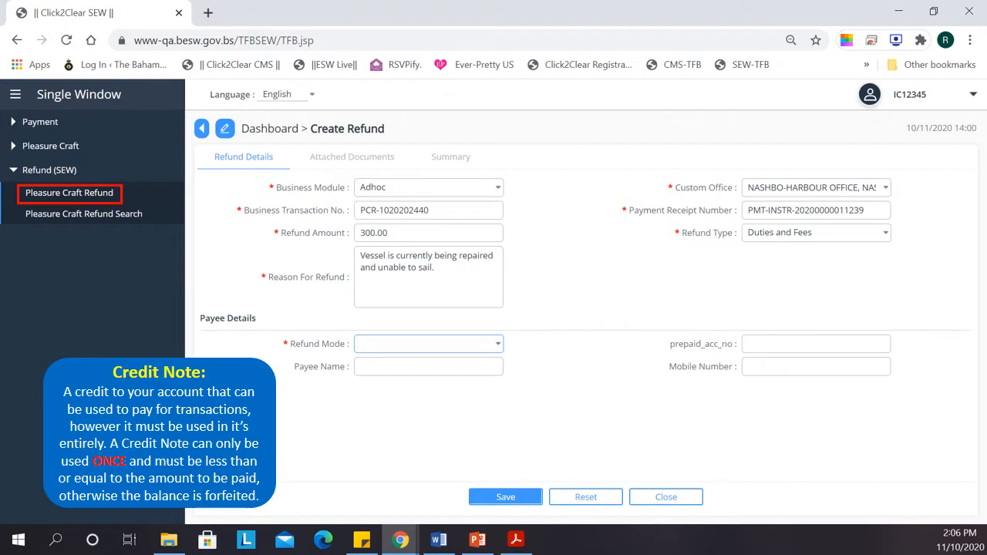
left_click(429, 187)
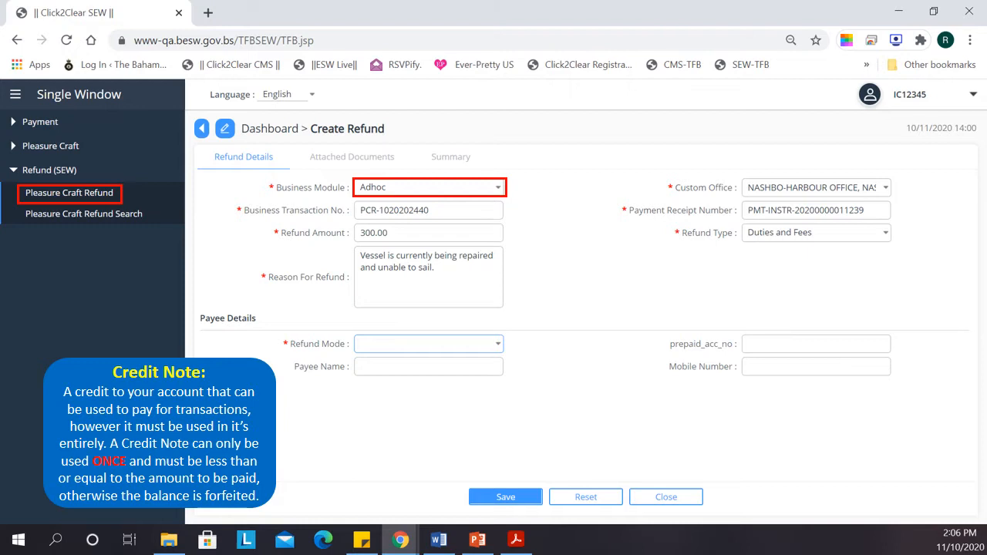
left_click(429, 343)
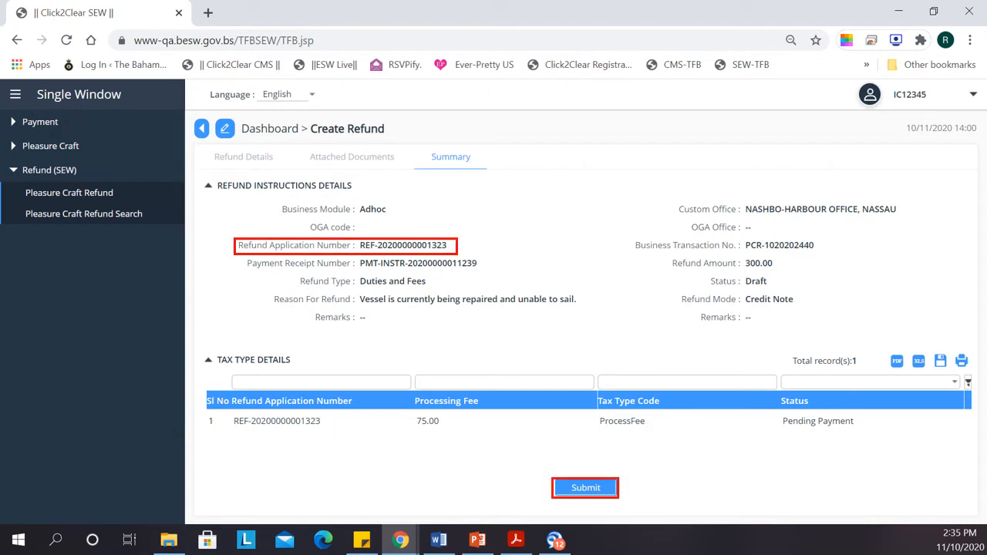
left_click(586, 488)
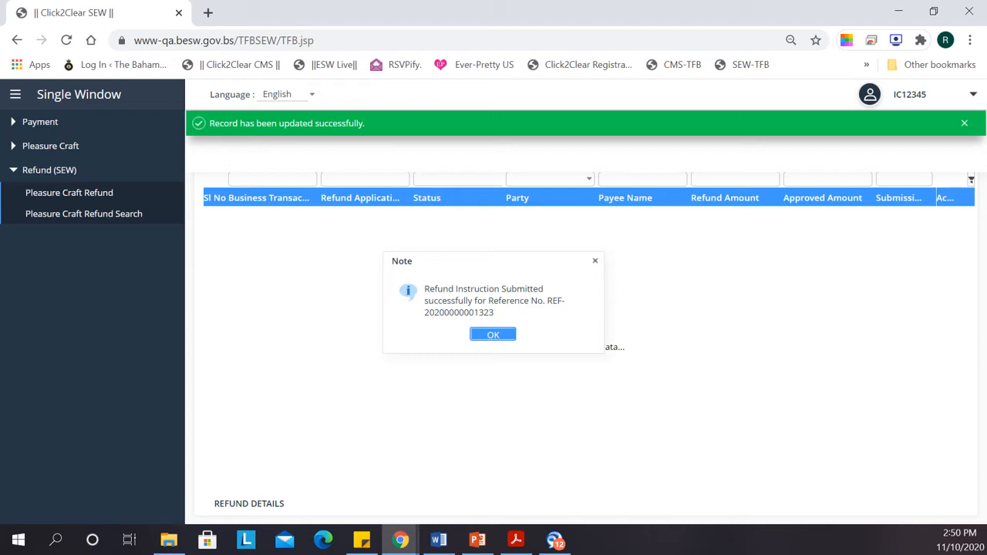
left_click(494, 334)
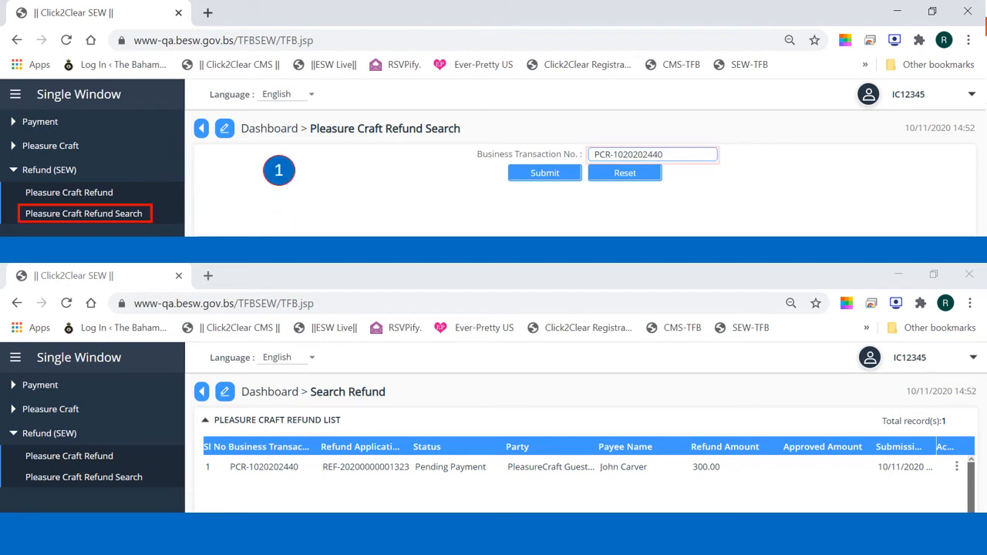
left_click(652, 155)
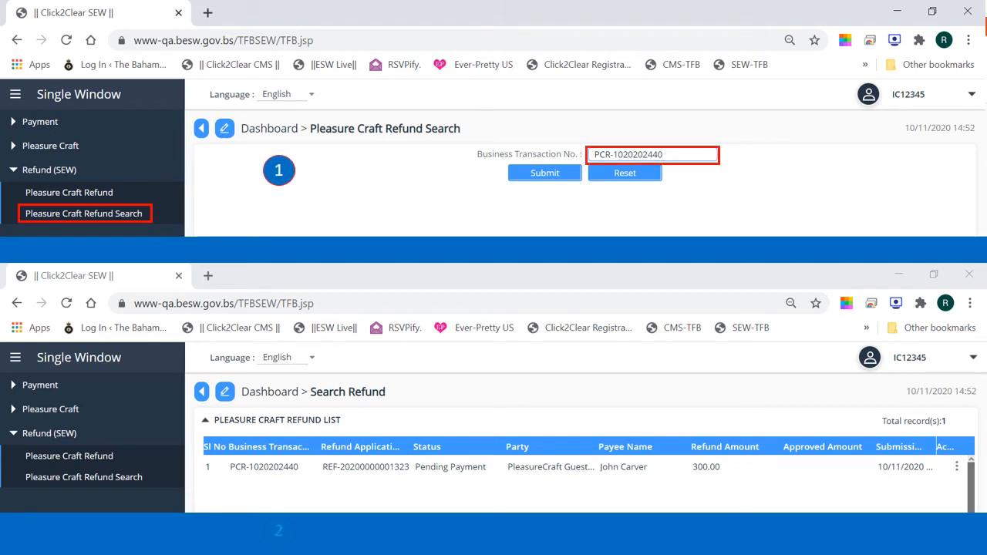
left_click(956, 466)
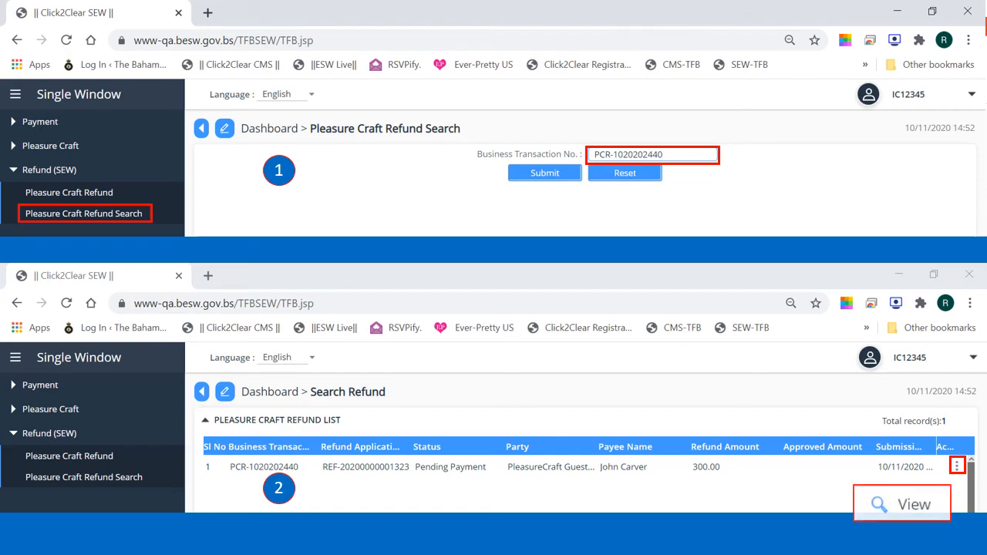